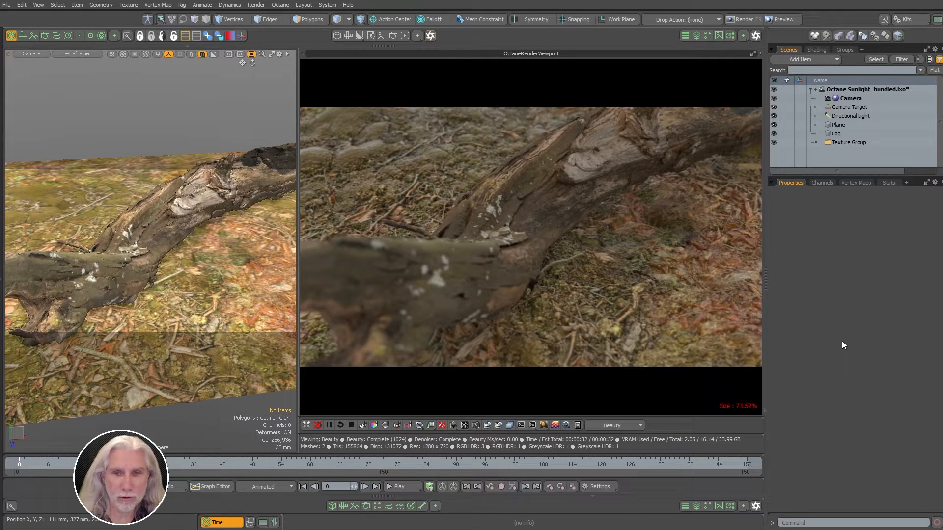
mouse_move(539, 329)
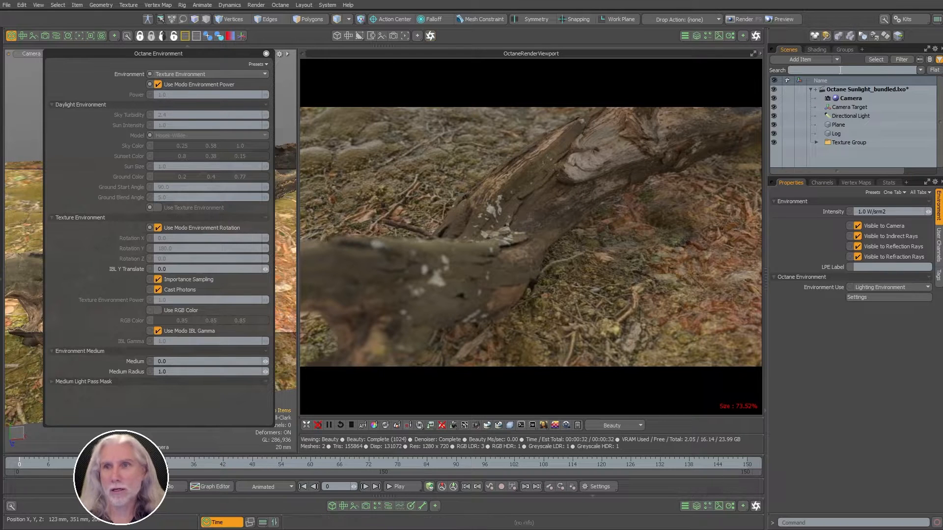
- In the Shader Tree, set Environment Material to 4 Color Gradient and open Octane Environment settings
click(816, 49)
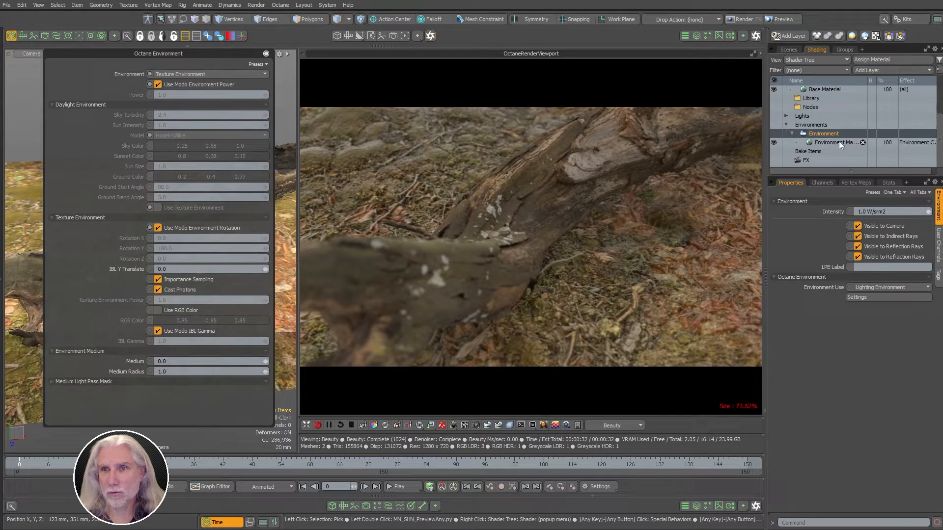
click(836, 142)
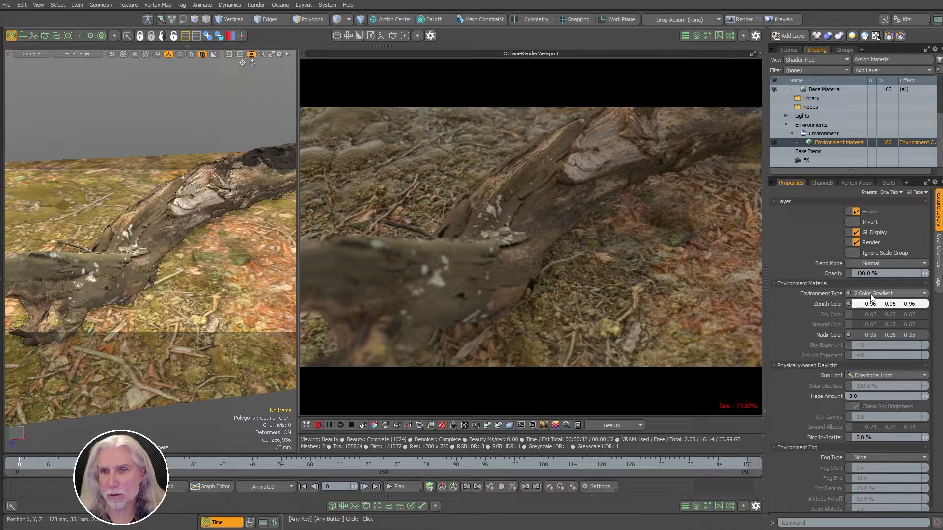
click(889, 294)
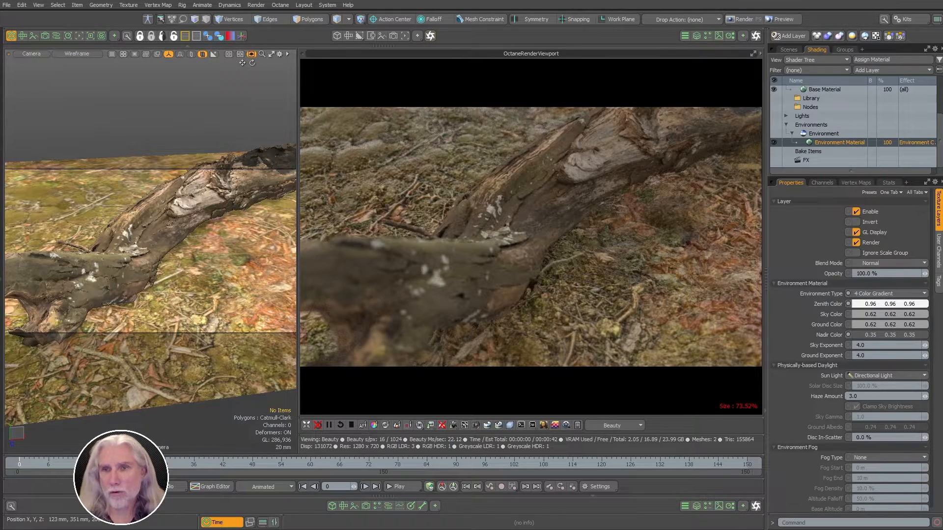
click(889, 294)
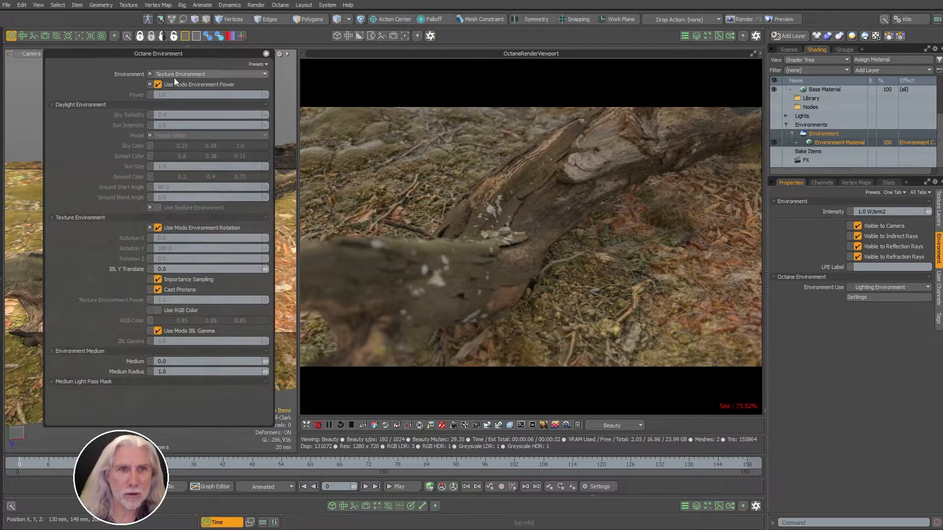
- Set the Octane environment to Daylight Environment using the Octane sky model, then close it
click(207, 73)
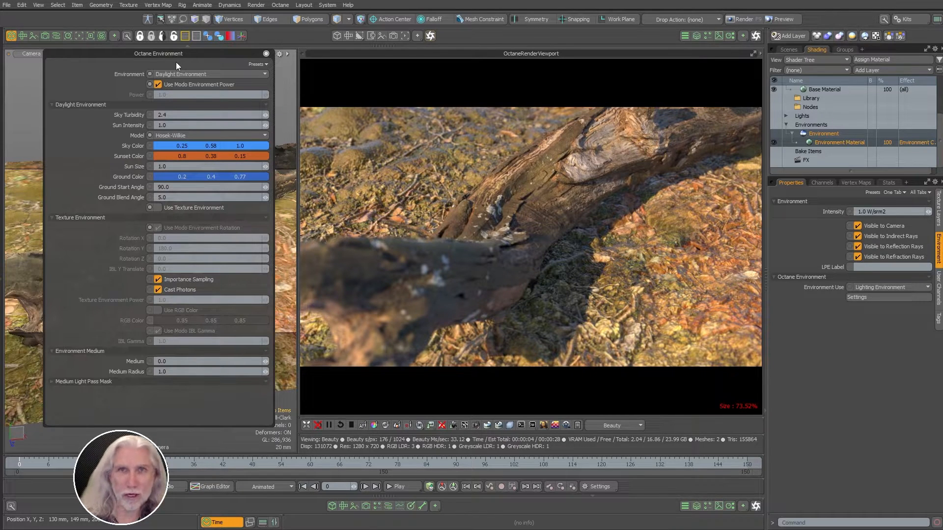
click(823, 134)
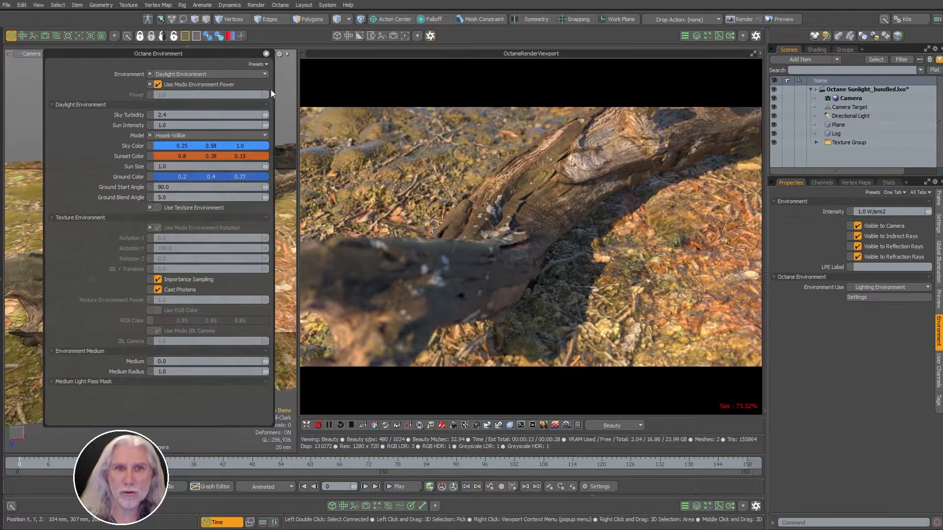
click(208, 135)
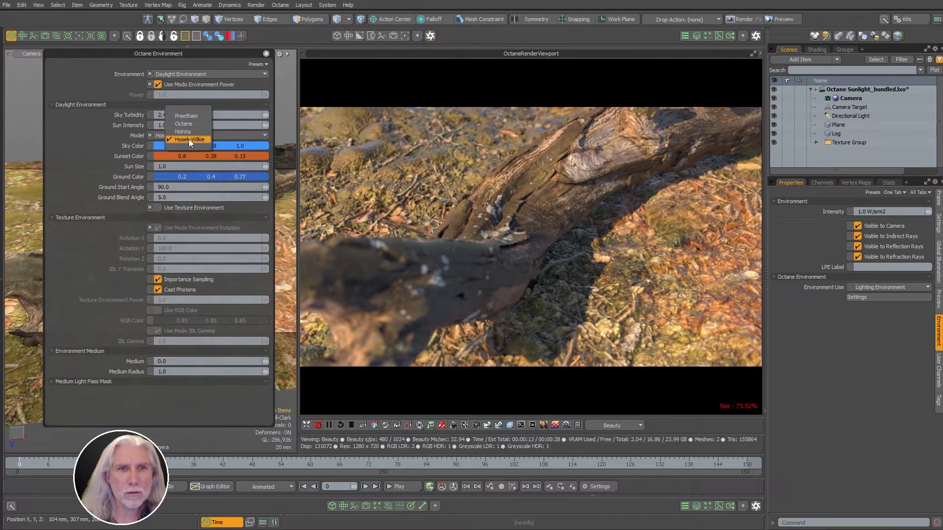
click(183, 124)
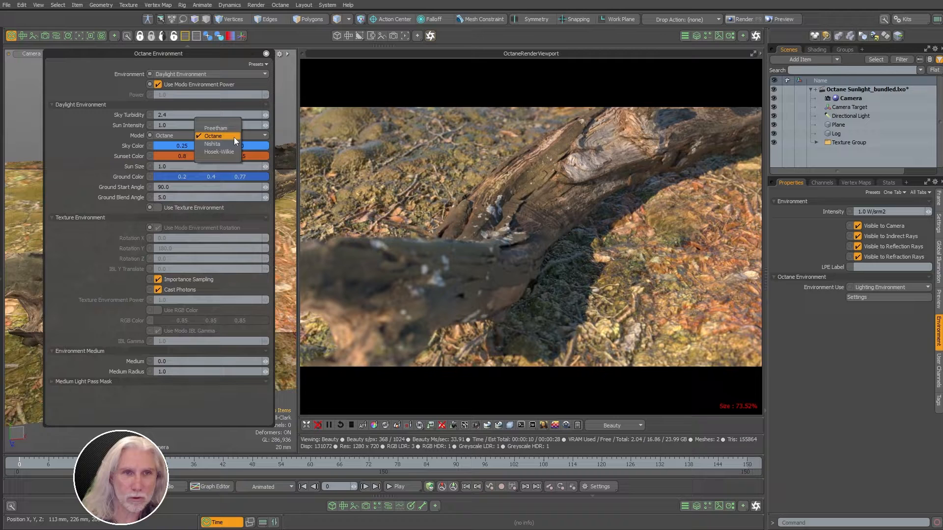
mouse_move(211, 144)
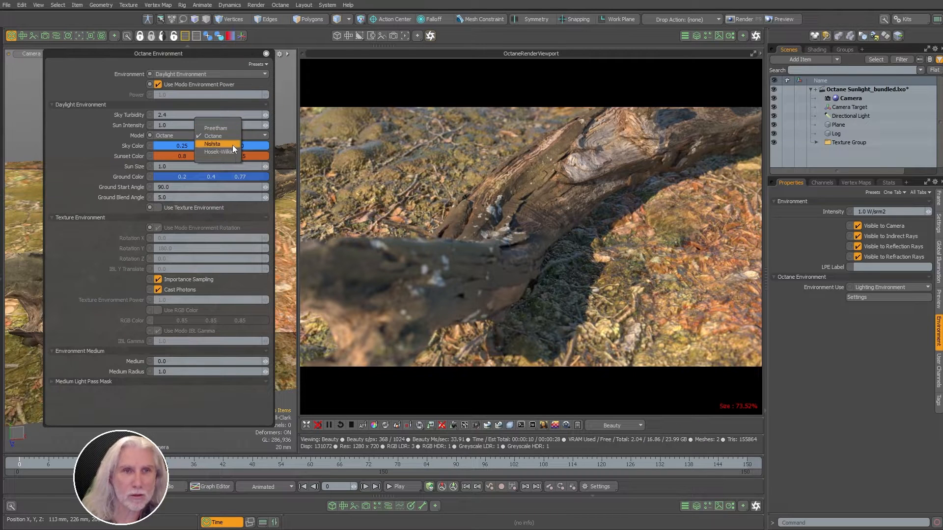
click(212, 144)
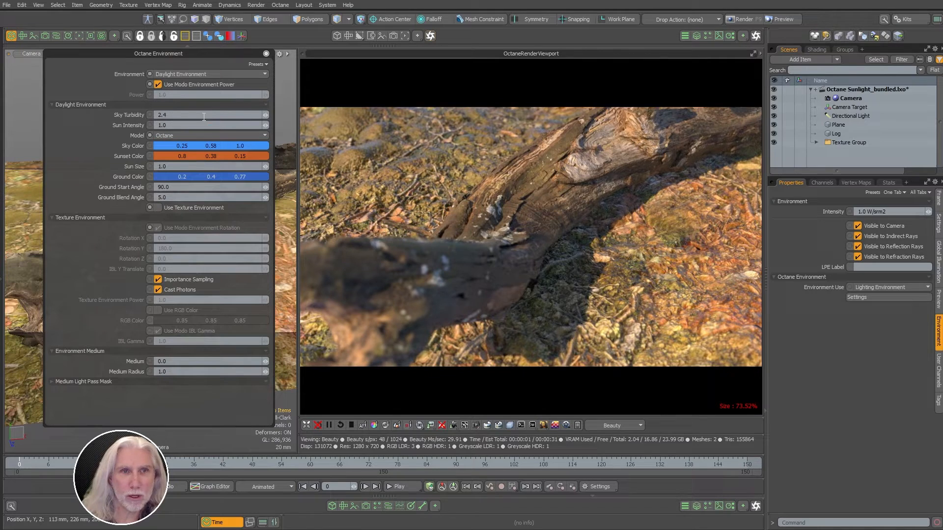
click(207, 136)
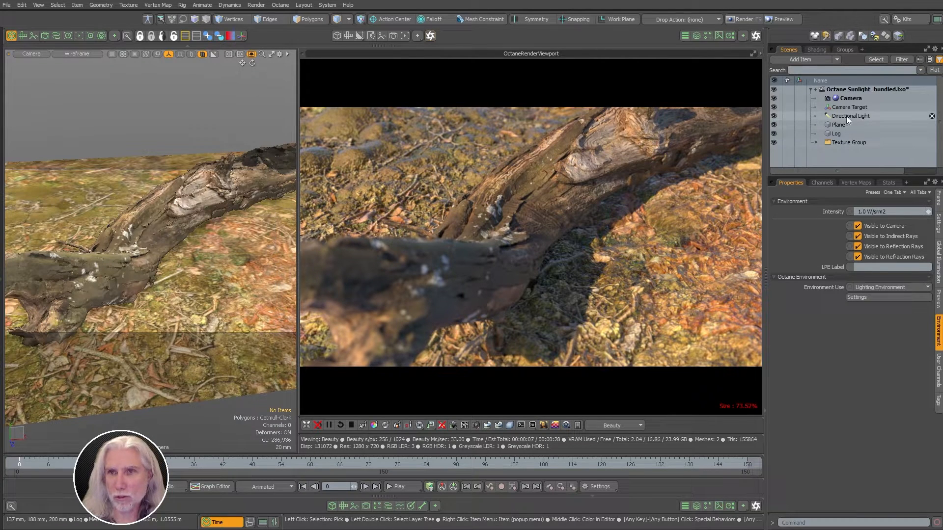
- Select the Directional Light and change its Physical Sun location from Tokyo to Paris
click(850, 115)
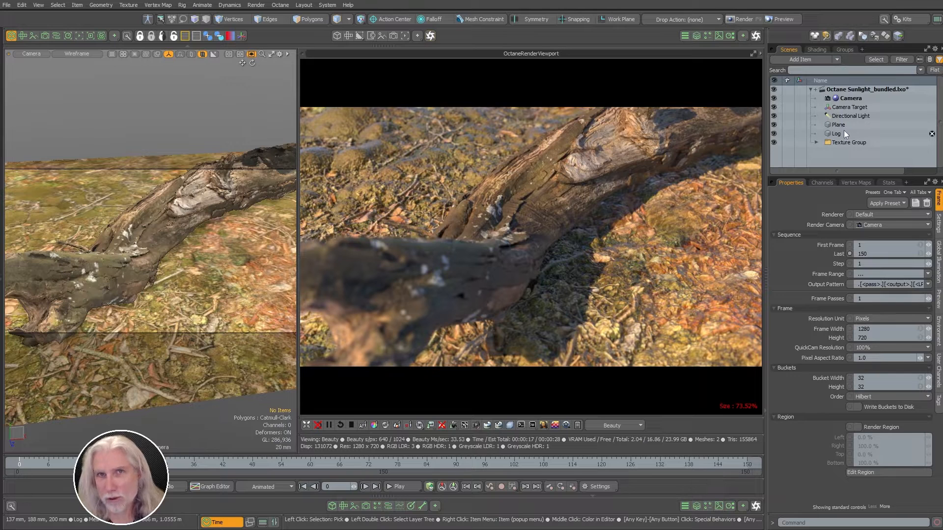
click(849, 116)
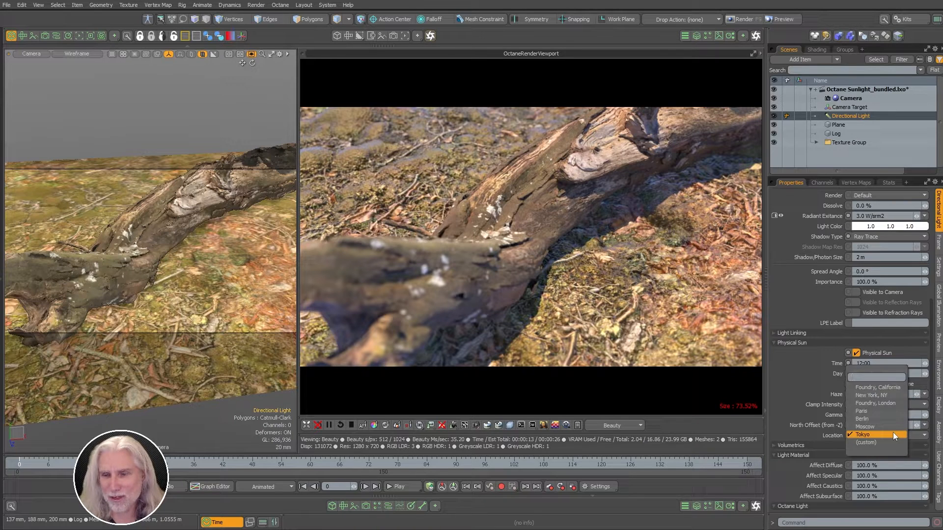
mouse_move(876, 411)
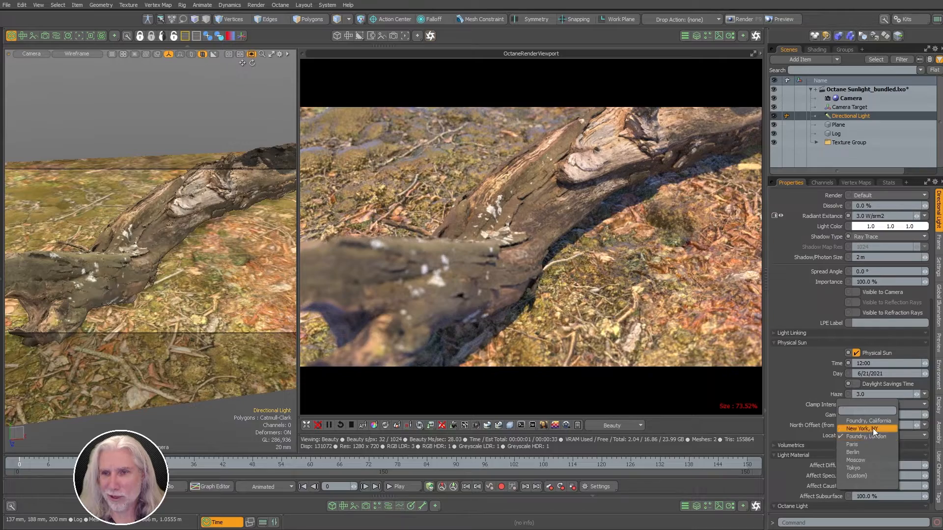
click(868, 436)
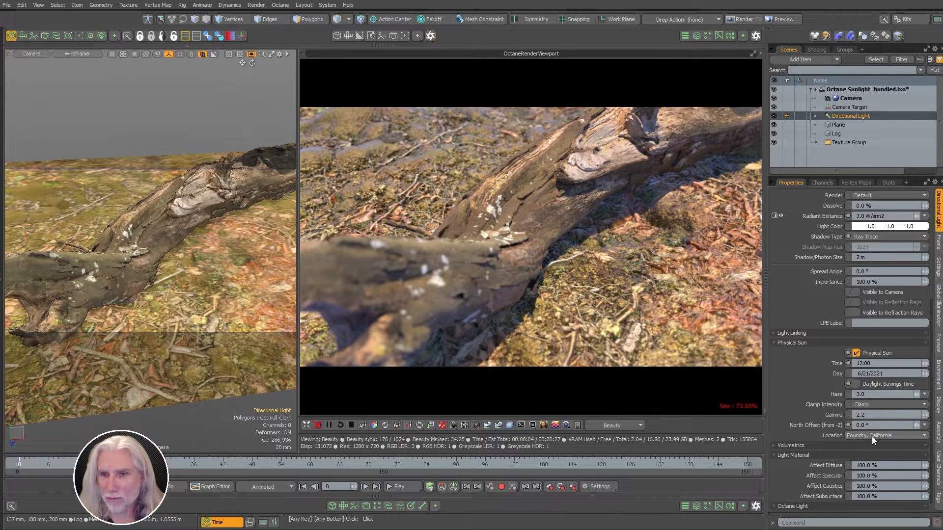
click(885, 435)
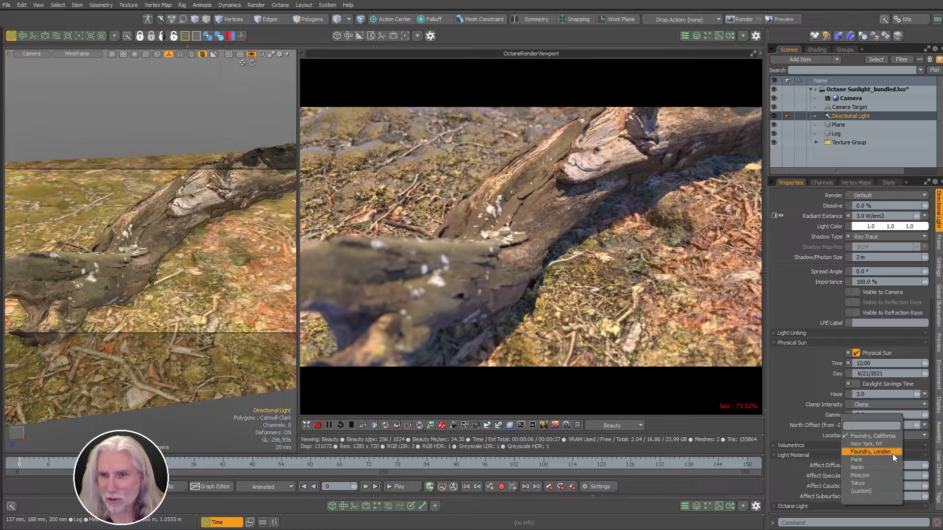
click(858, 483)
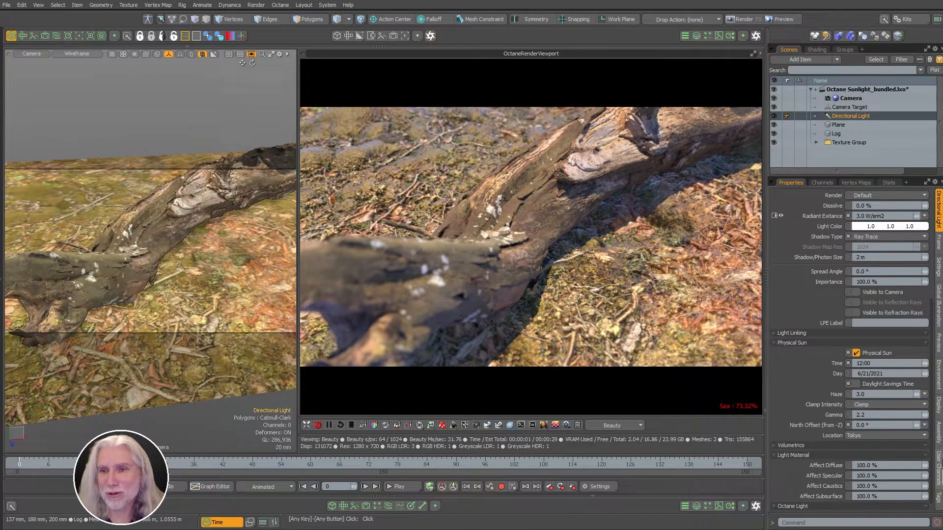
click(885, 435)
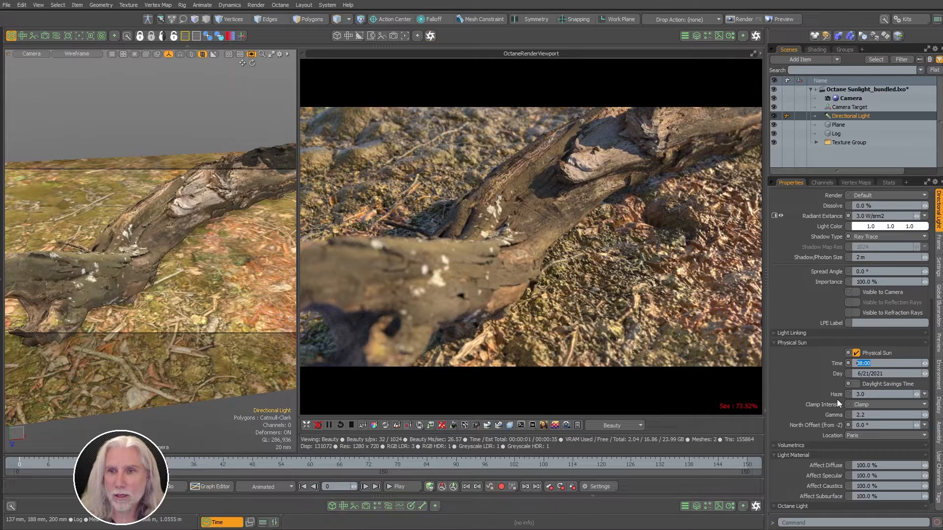
- Try sun times 05:00, 14:00 and 17:00 and a north offset of 20
text(05:00)
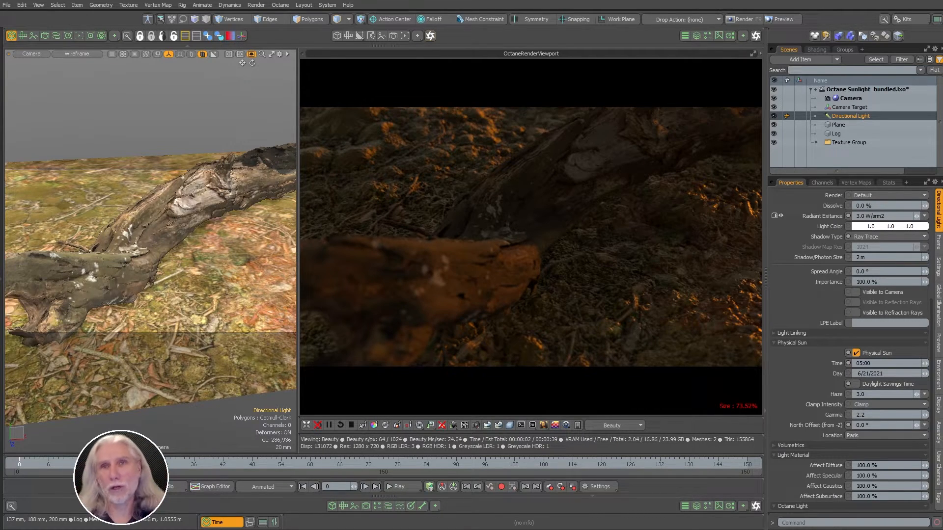
click(884, 363)
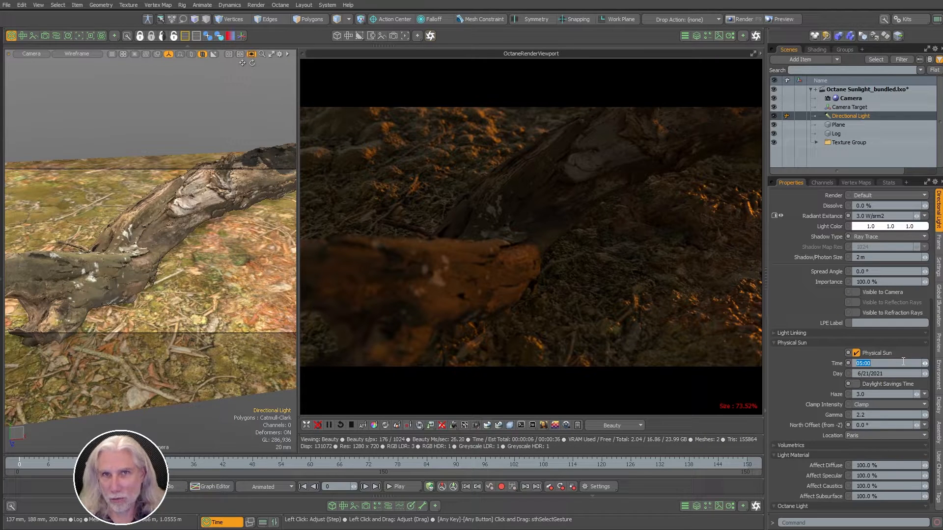
text(20)
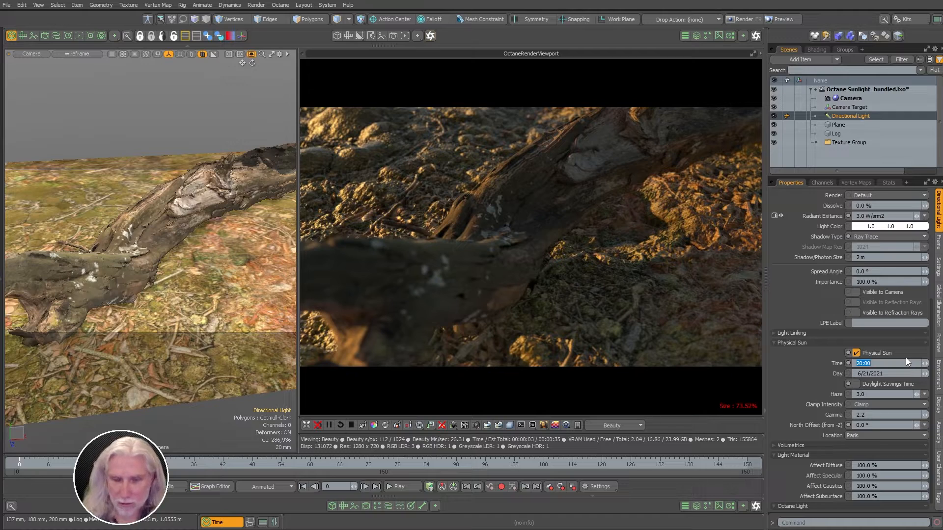
text(14:00)
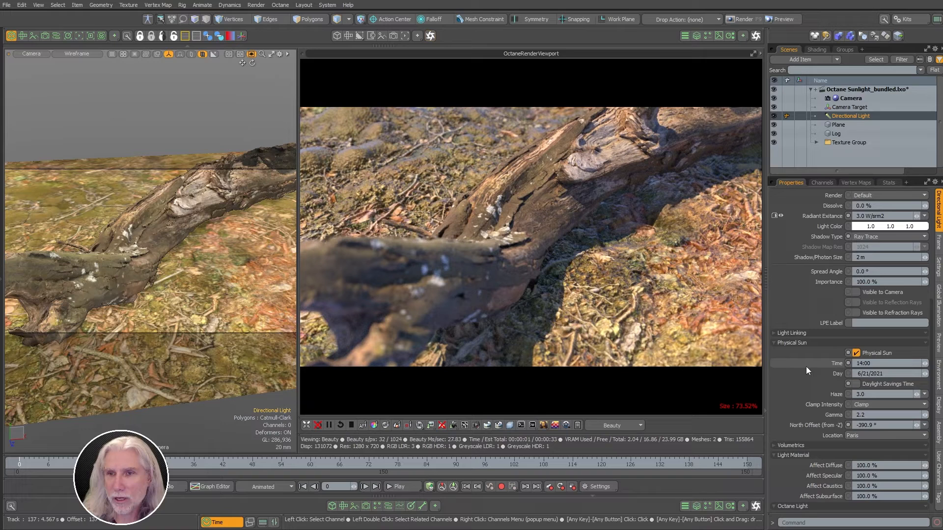
click(884, 364)
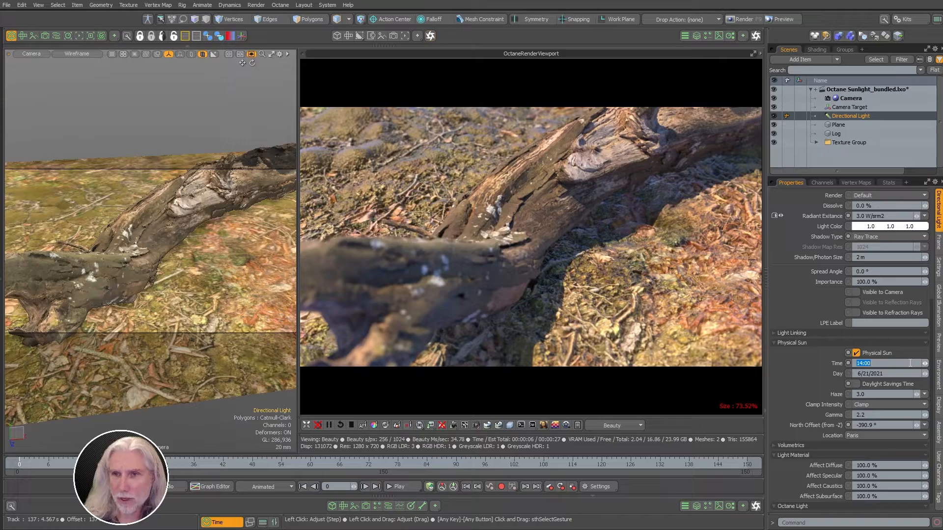
text(17:00)
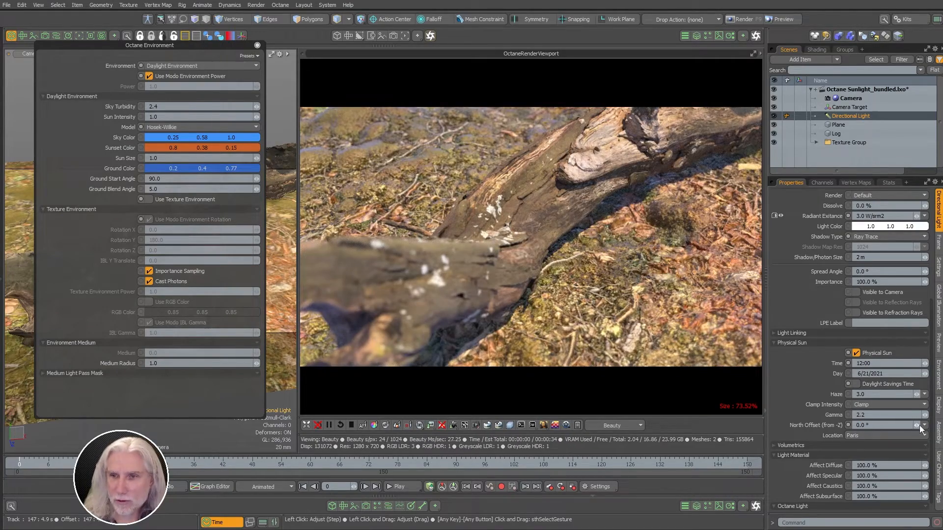
- Set north offset to about -60 and sky turbidity to 10, test a sky colour, then close
drag(884, 425, 920, 425)
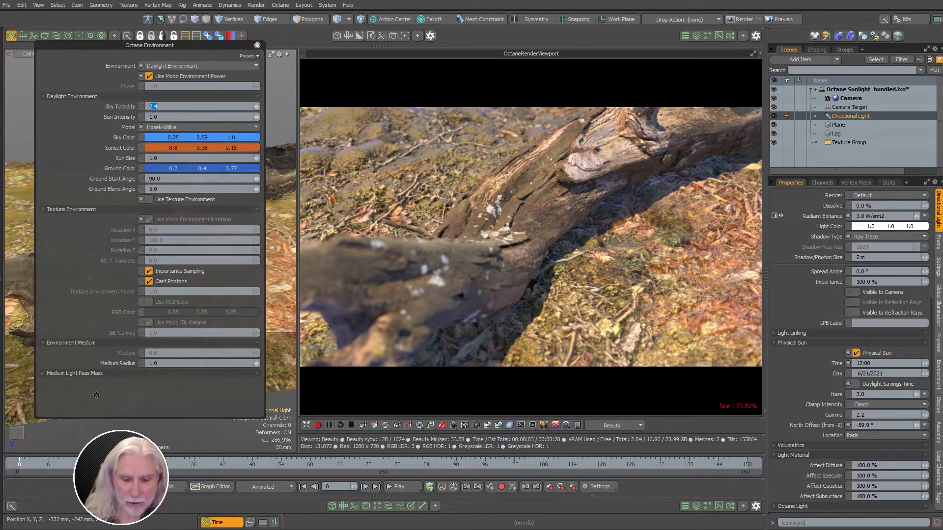
text(10.0)
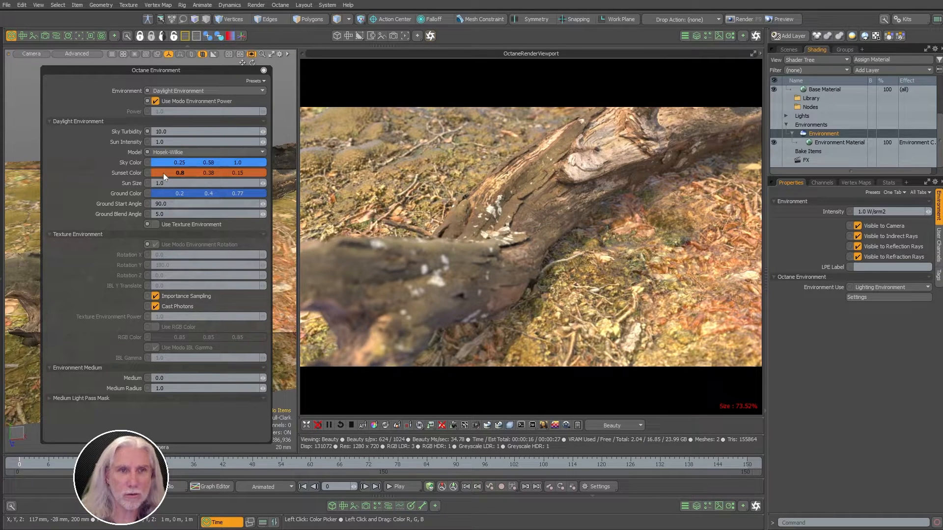
click(179, 163)
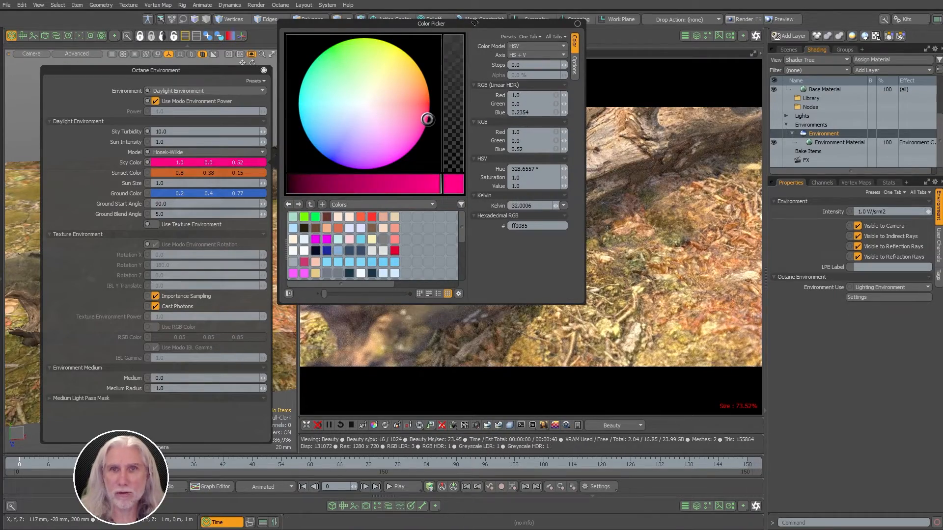
drag(432, 23, 550, 114)
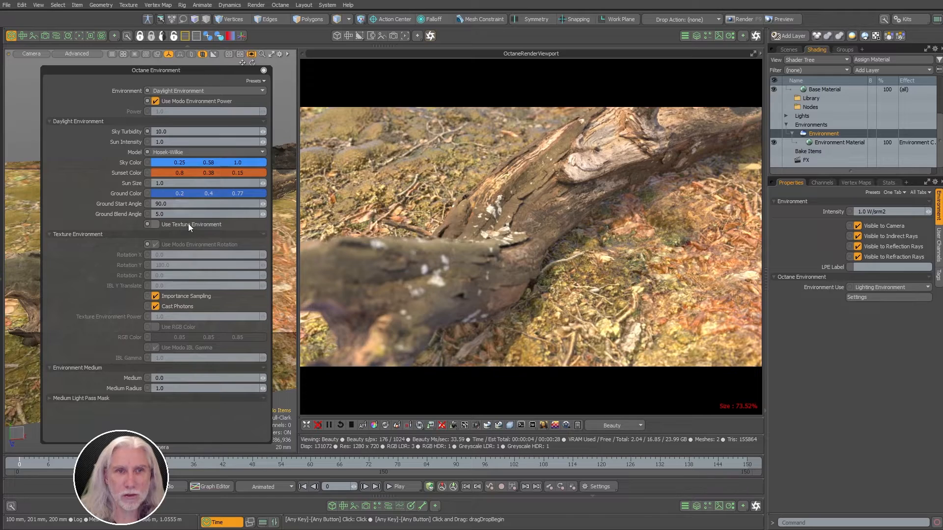
click(155, 224)
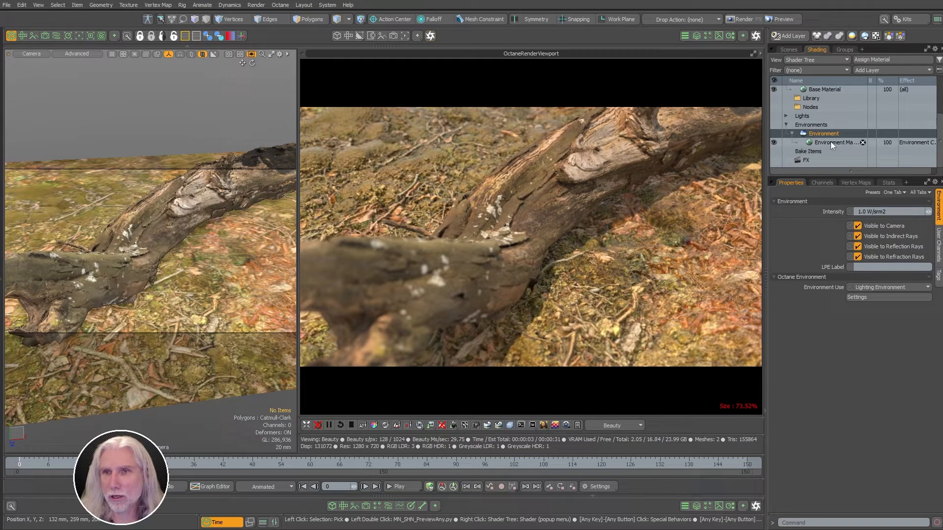
- Pick orange for the environment material's Zenith Color and dark red for its Nadir Color
click(836, 142)
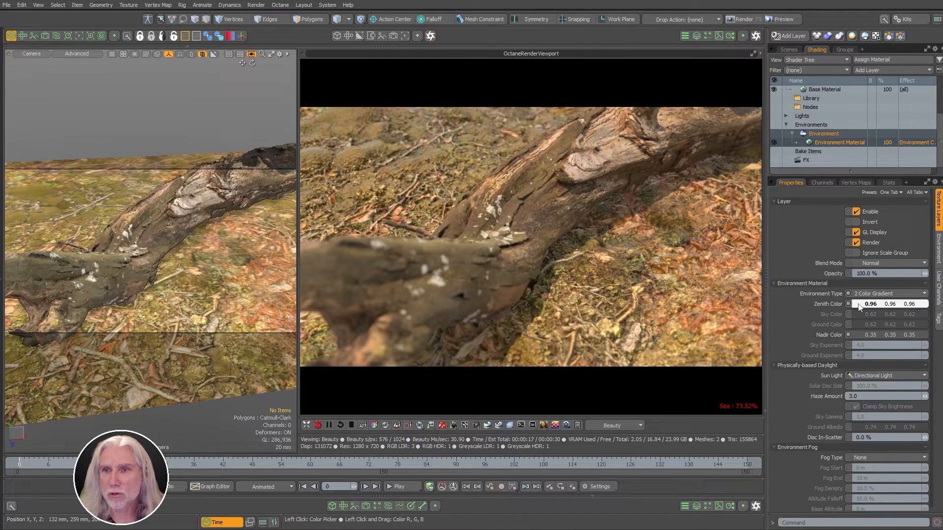
click(871, 304)
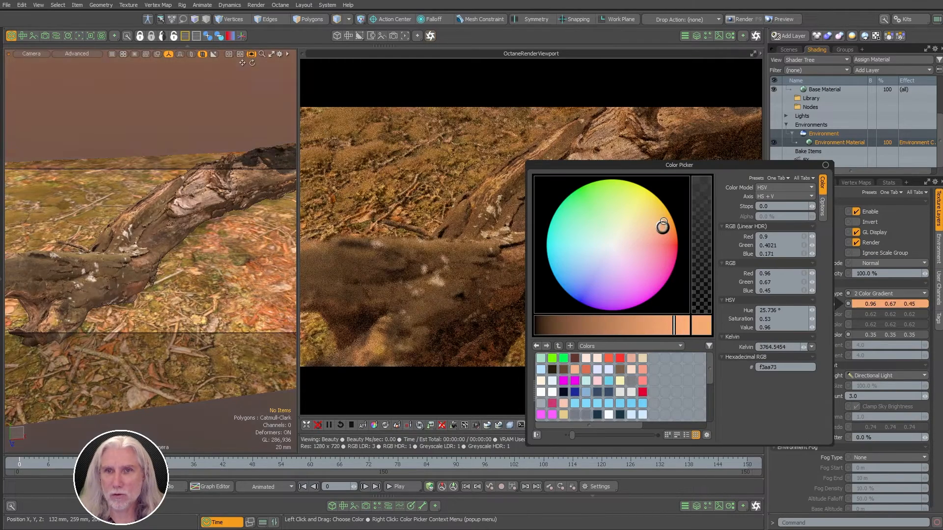
drag(663, 224, 667, 216)
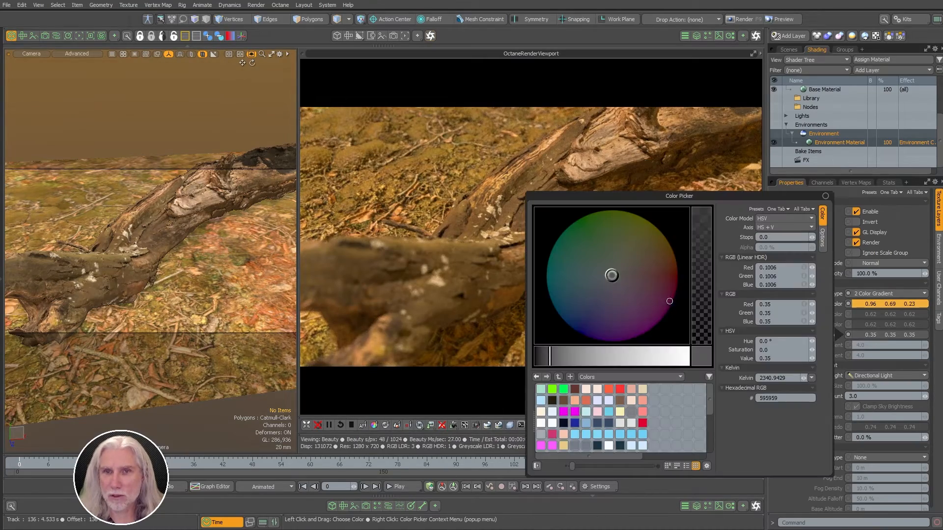
click(676, 276)
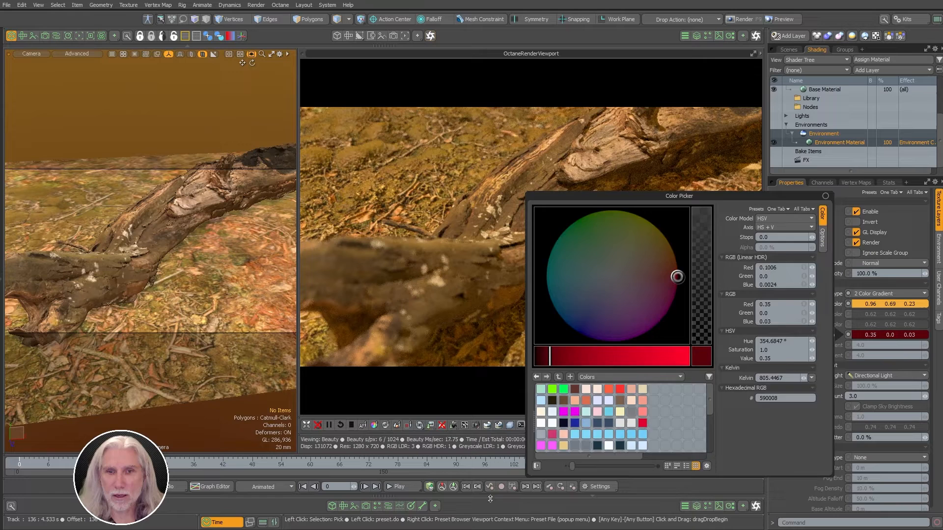